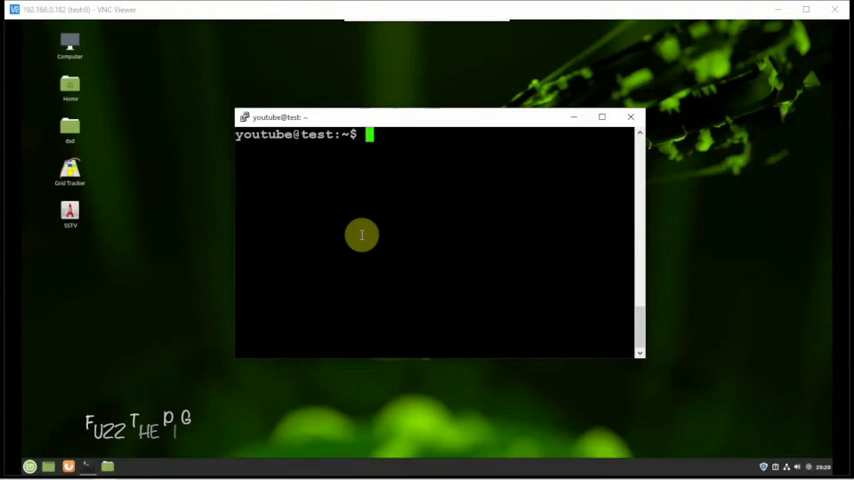
Run sudo apt install pavucontrol in the remote shell
{"action": "type", "text": "sudo apt"}
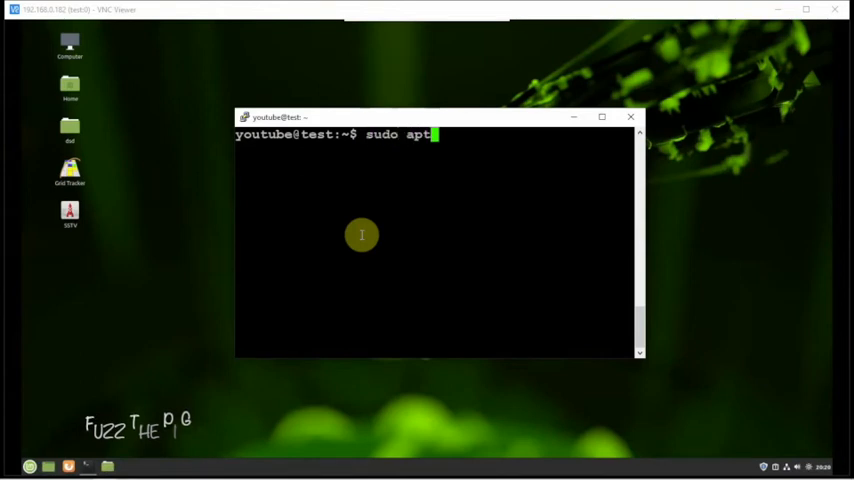
{"action": "type", "text": "install"}
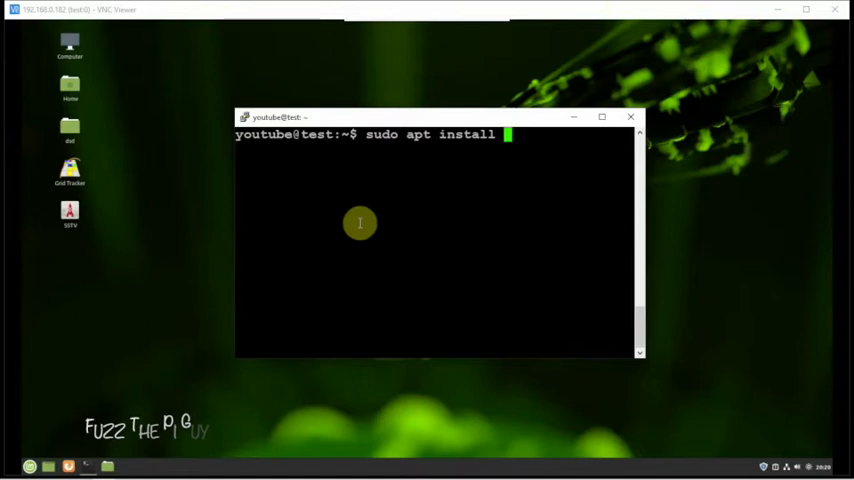
{"action": "type", "text": "pa"}
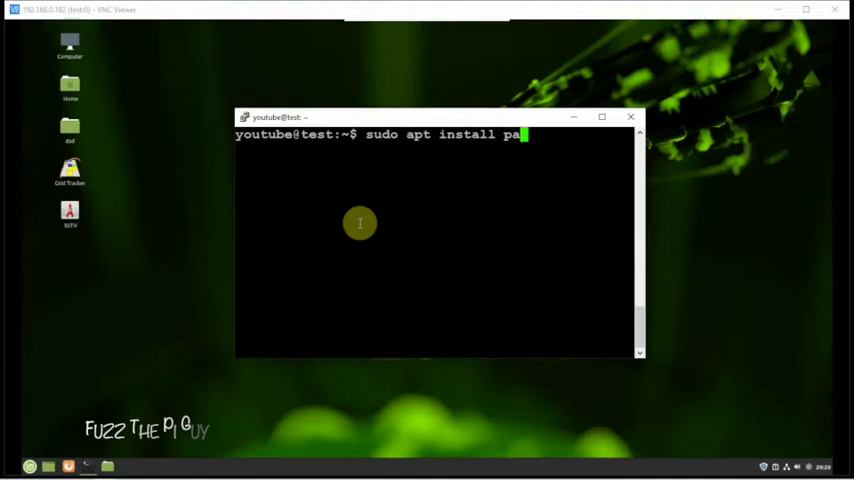
{"action": "type", "text": "v"}
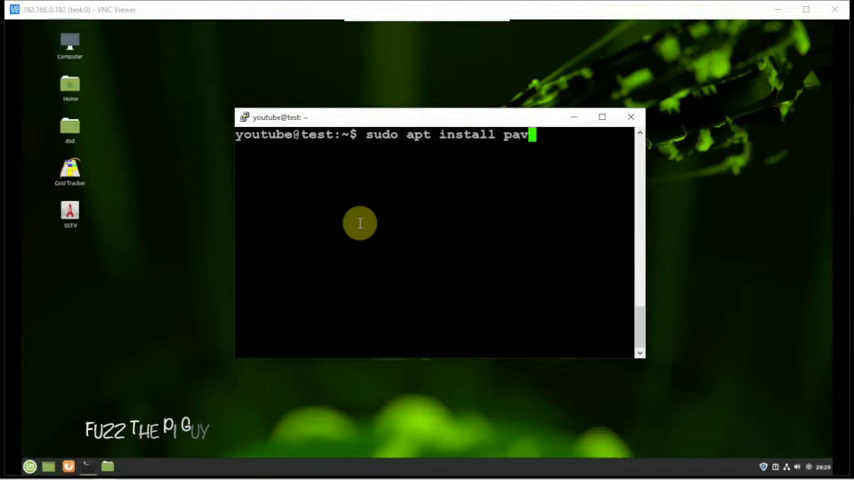
{"action": "type", "text": "u"}
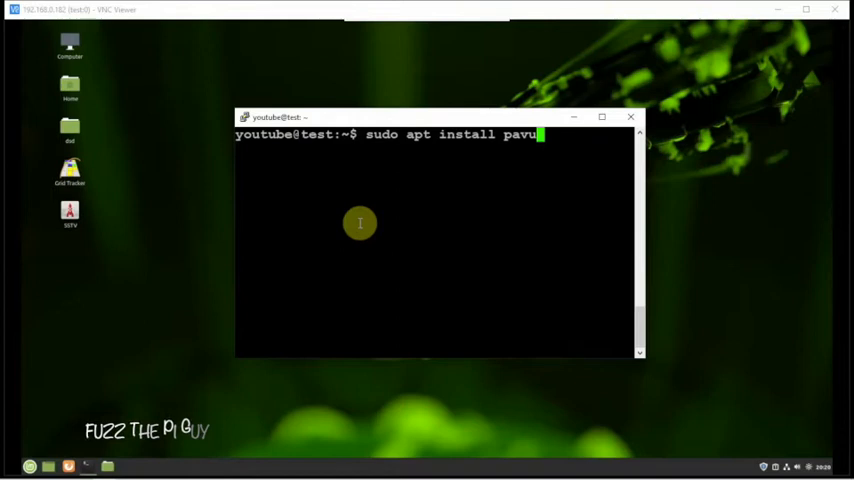
{"action": "type", "text": "control"}
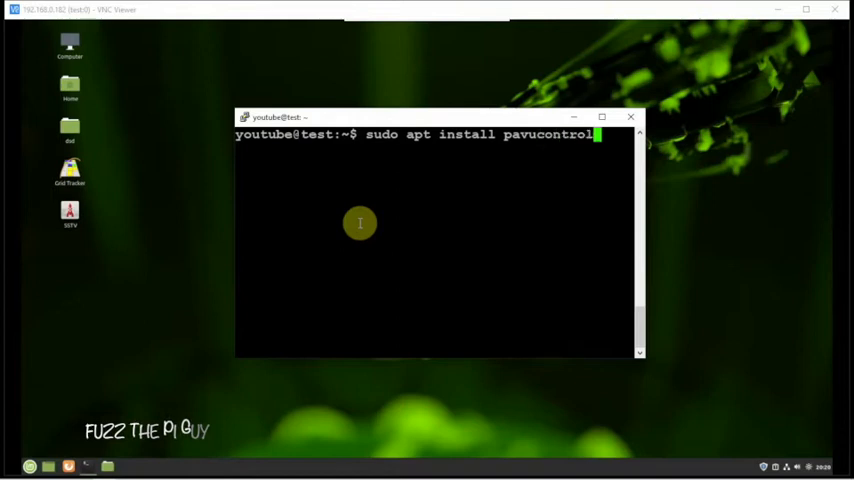
{"action": "key", "text": "Return"}
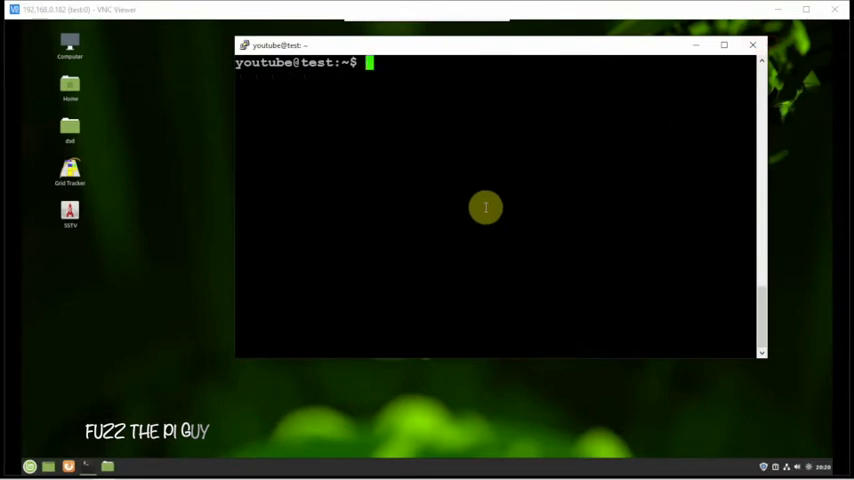
{"action": "mouse_move", "coordinate": [164, 208]}
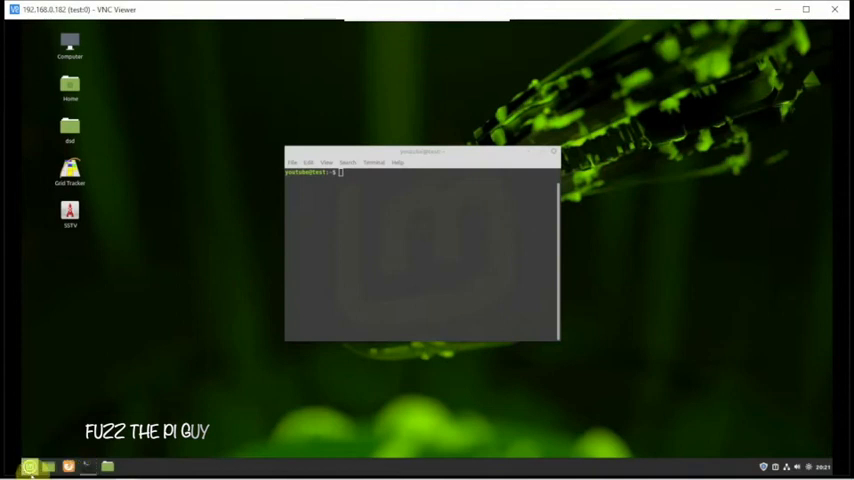
Launch GQRX from the Mint menu, answer the crashed-settings prompt and reach Configure I/O devices
{"action": "left_click", "coordinate": [30, 468]}
{"action": "type", "text": "gq"}
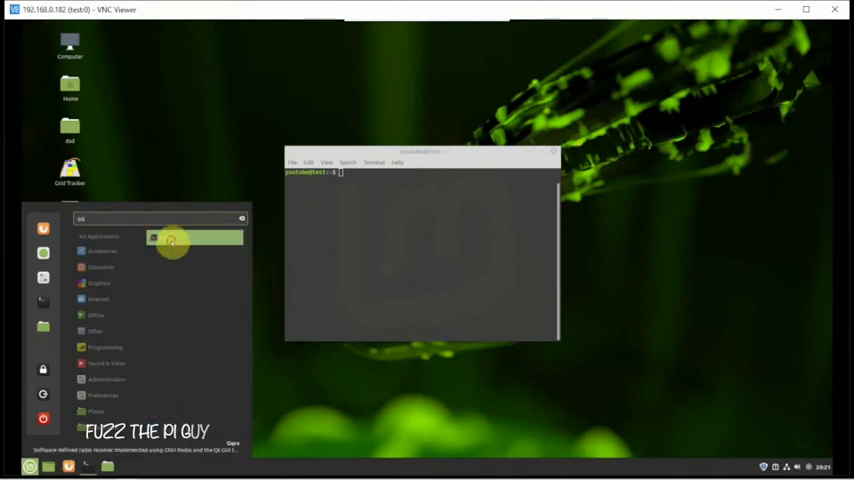
{"action": "left_click", "coordinate": [172, 244]}
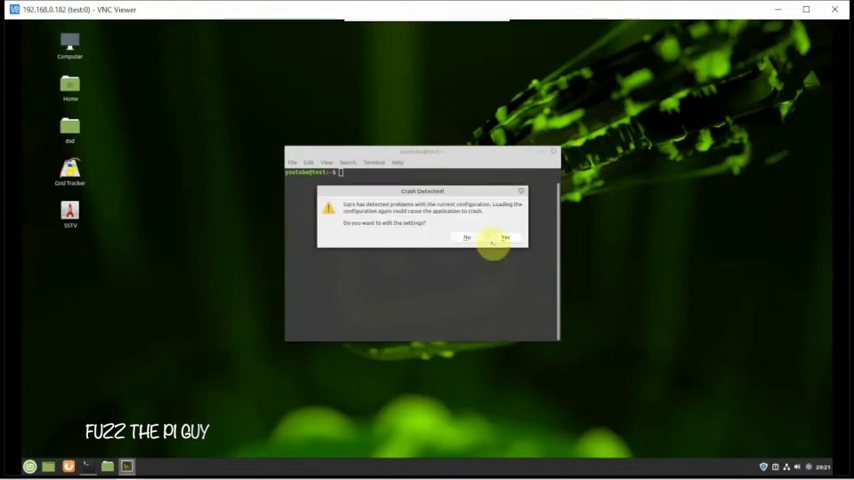
{"action": "left_click", "coordinate": [504, 236]}
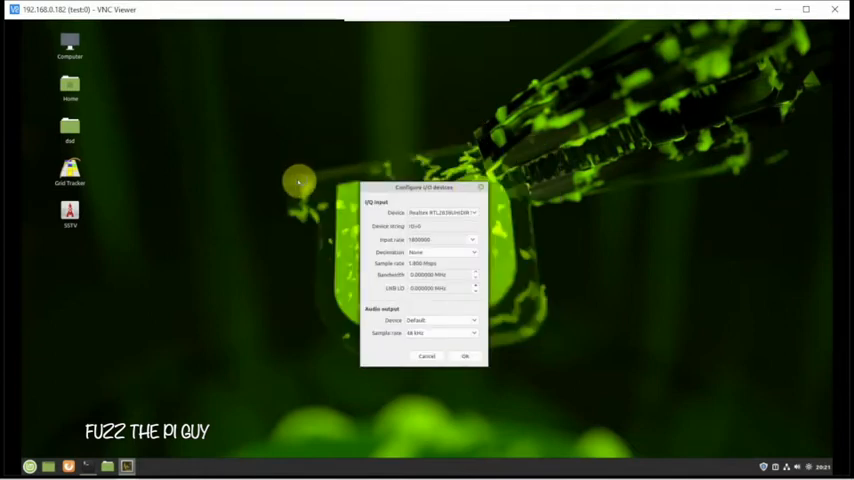
{"action": "right_click", "coordinate": [300, 184]}
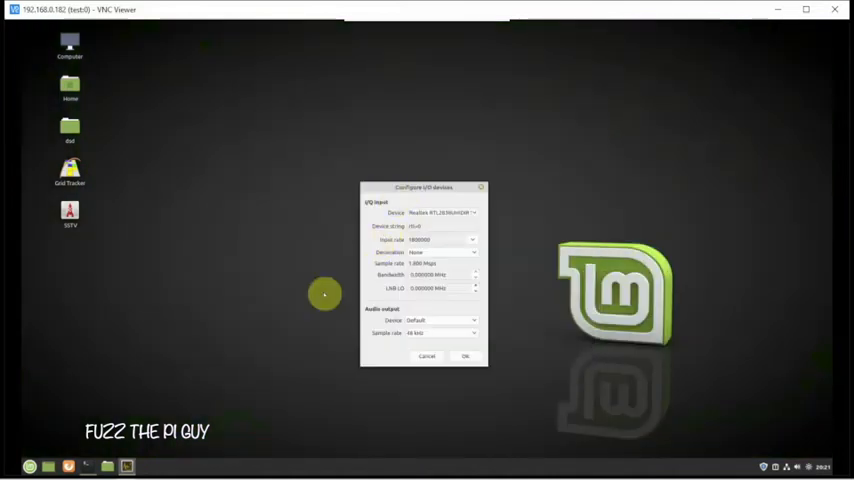
{"action": "mouse_move", "coordinate": [352, 278]}
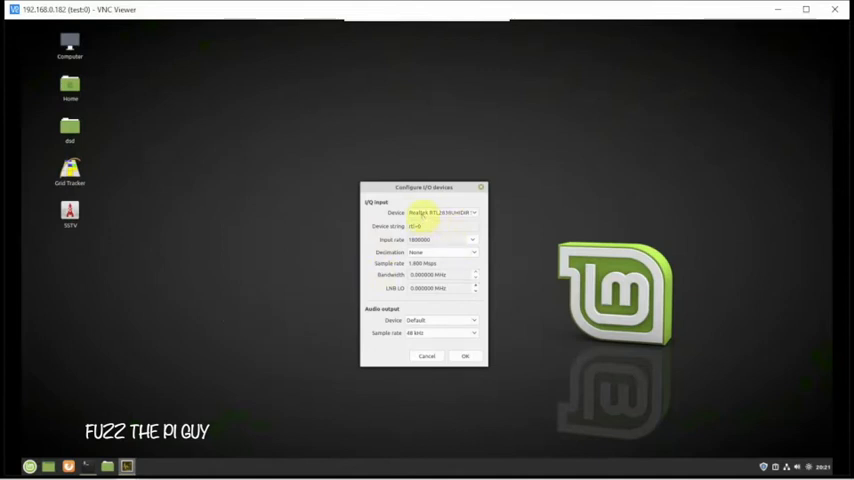
{"action": "left_click", "coordinate": [472, 212]}
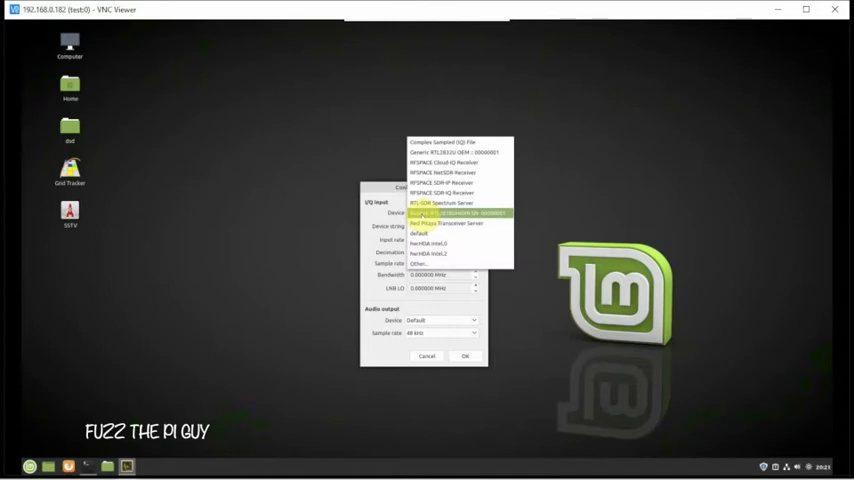
{"action": "left_click", "coordinate": [458, 212]}
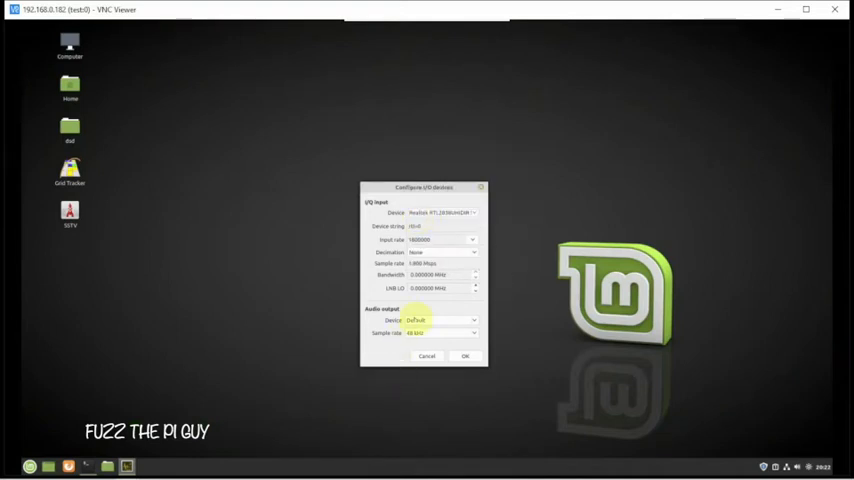
{"action": "left_click", "coordinate": [470, 332]}
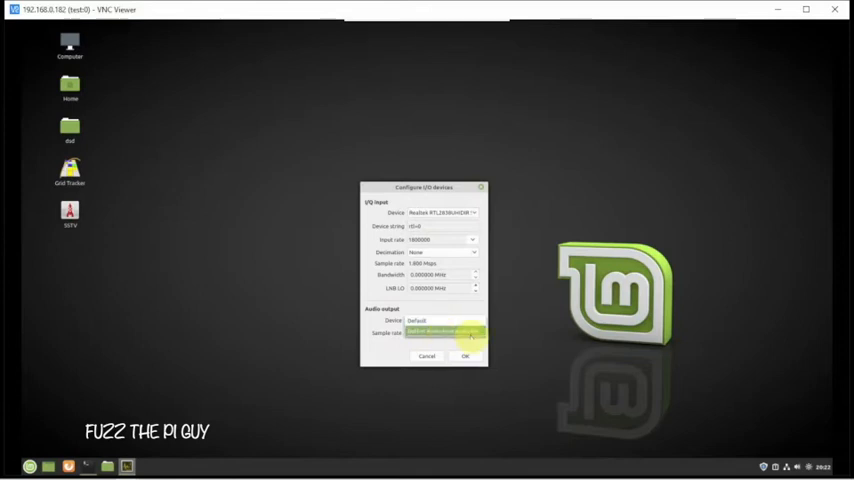
{"action": "left_click", "coordinate": [464, 332]}
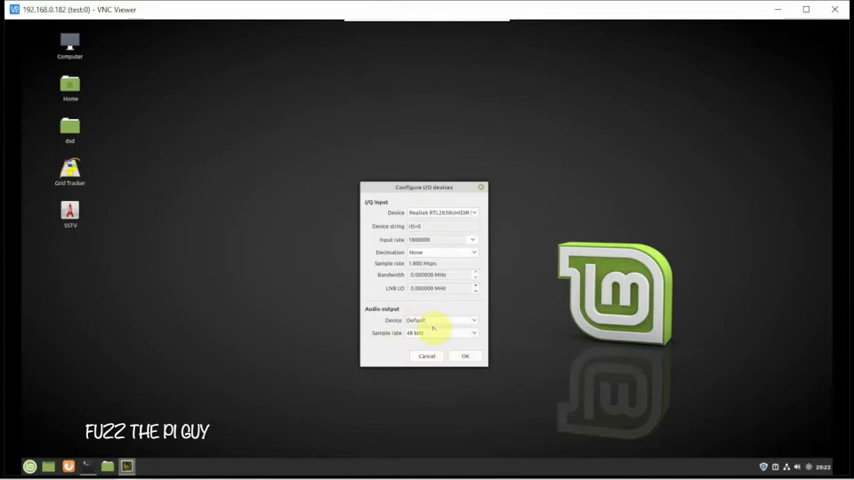
{"action": "mouse_move", "coordinate": [410, 304]}
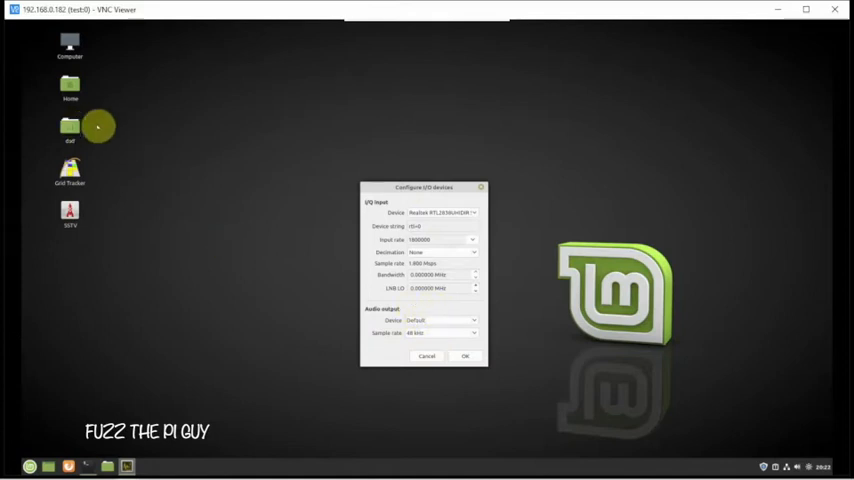
{"action": "mouse_move", "coordinate": [312, 276]}
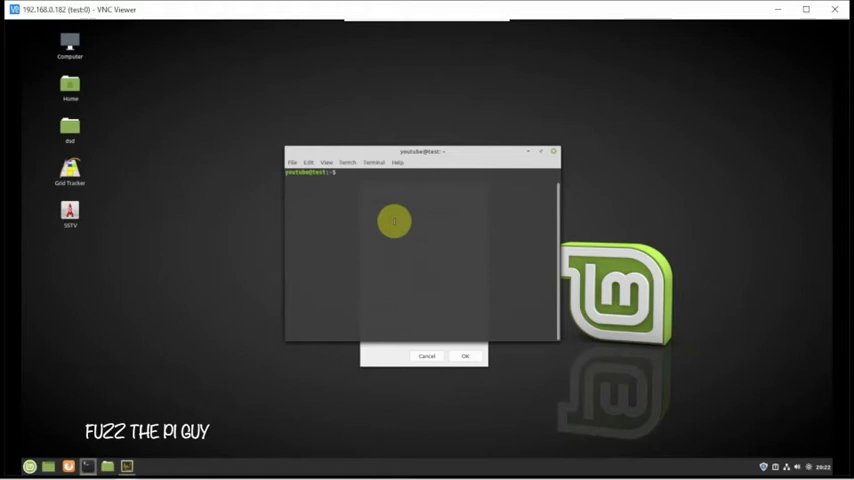
Launch pavucontrol, review the Playback streams including GQRX, then close Volume Control
{"action": "type", "text": "pi"}
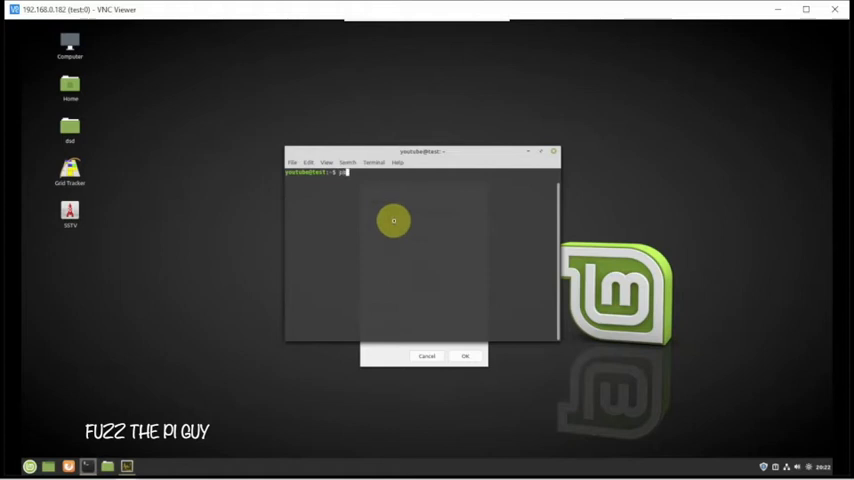
{"action": "type", "text": "pavucontrol"}
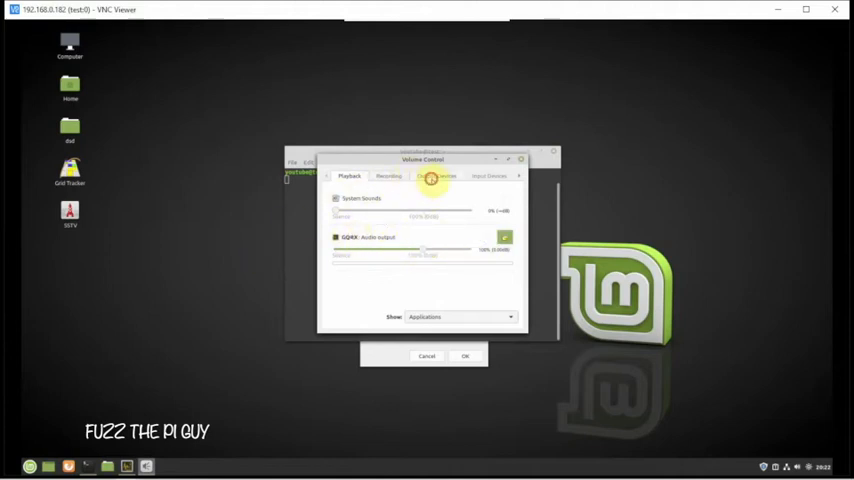
{"action": "left_click", "coordinate": [348, 176]}
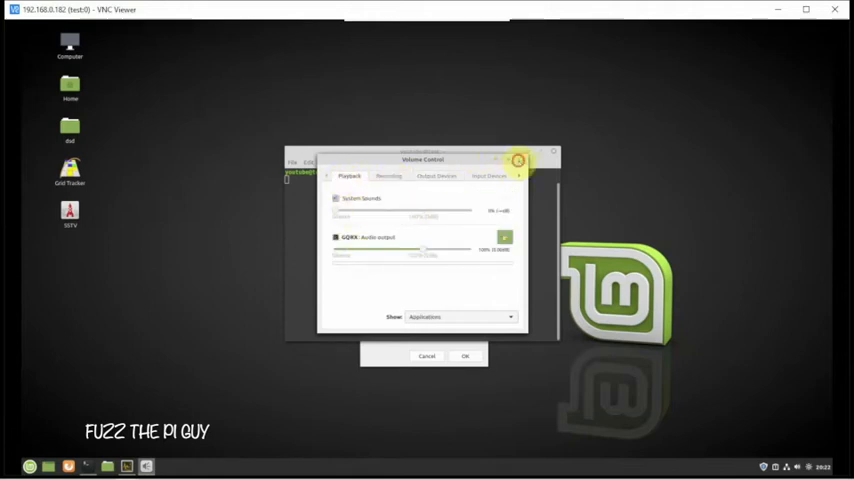
{"action": "left_click", "coordinate": [520, 160]}
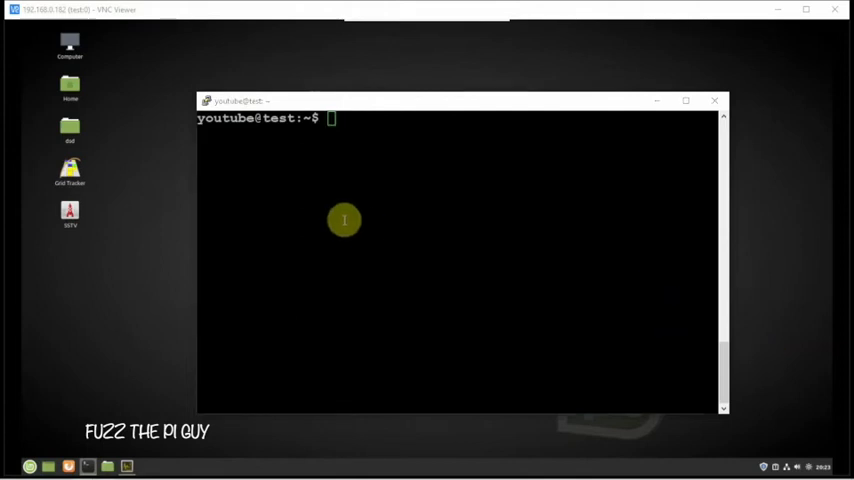
Edit /etc/pulse/default.pa in nano, add the module-null-sink Virtual_Sink line, save and exit
{"action": "type", "text": "nano /etc/pulse/default.pa"}
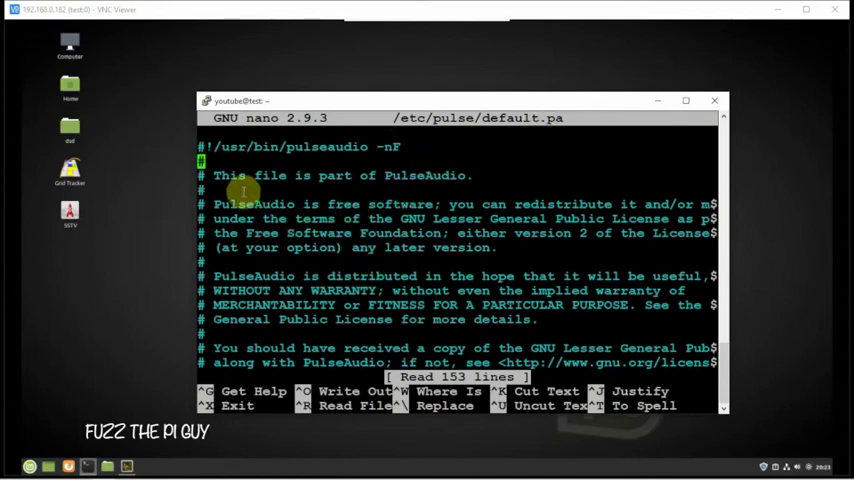
{"action": "scroll", "scroll_direction": "down", "scroll_amount": 3}
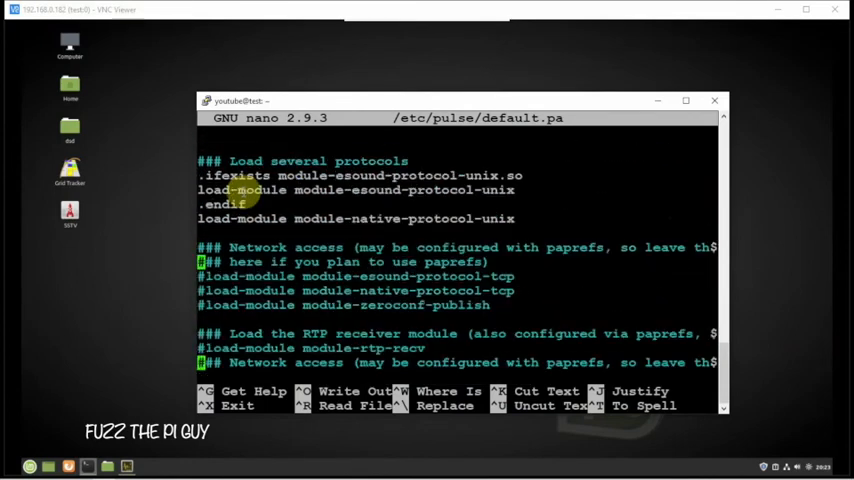
{"action": "scroll", "scroll_direction": "down", "scroll_amount": 3}
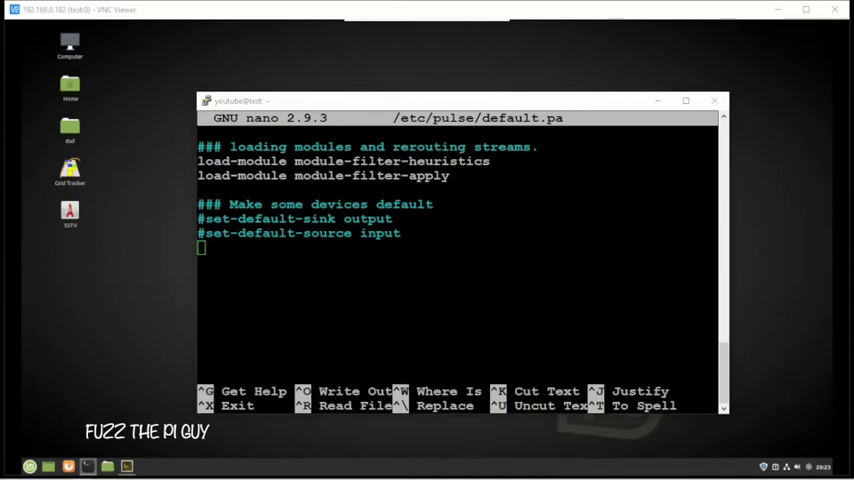
{"action": "mouse_move", "coordinate": [358, 252]}
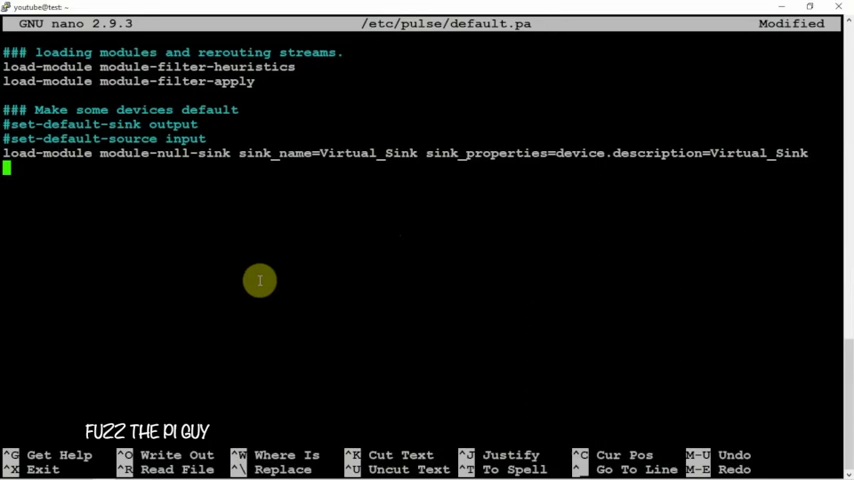
{"action": "key", "text": "ctrl+x"}
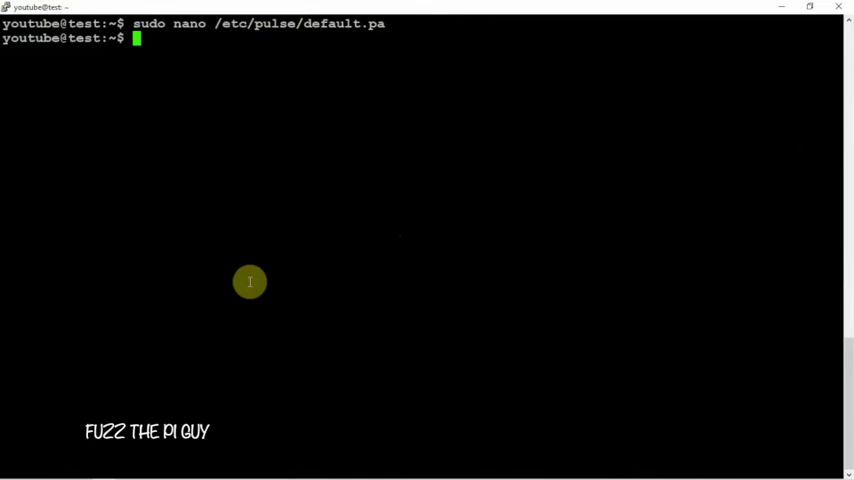
Reboot the remote machine with sudo reboot and dismiss PuTTY's connection-closed error
{"action": "type", "text": "sudo reboot"}
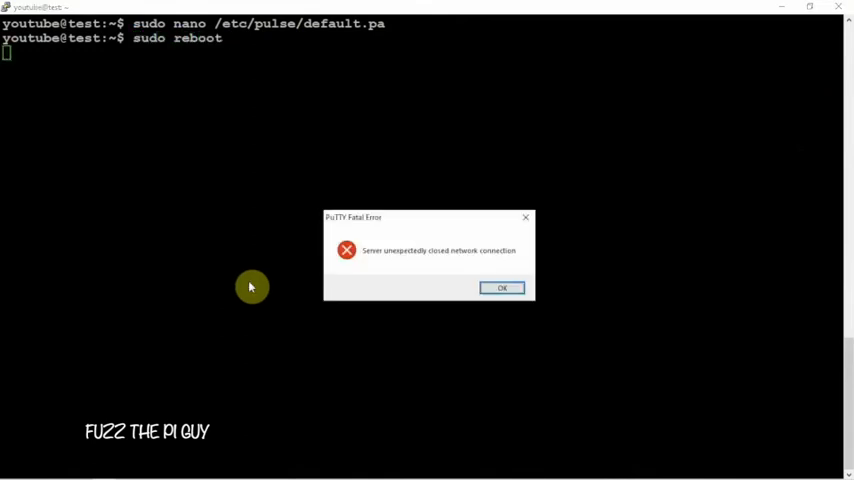
{"action": "left_click", "coordinate": [502, 288]}
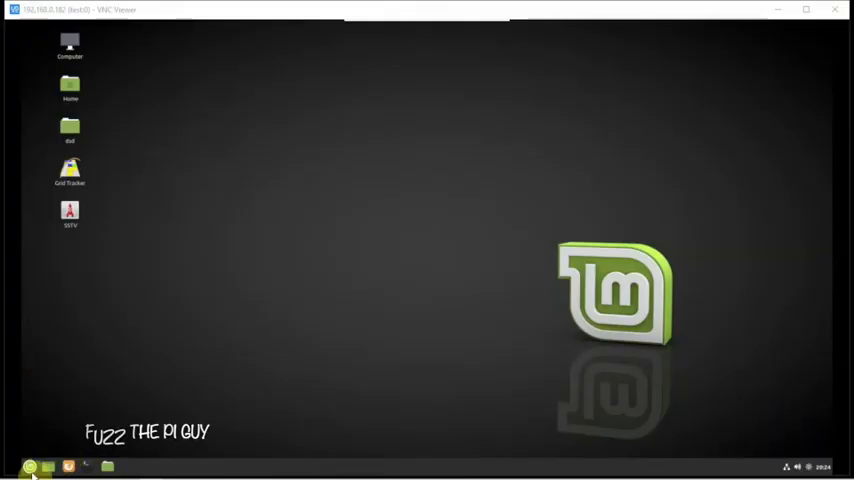
Relaunch GQRX showing Virtual_Sink as audio output device, then start pavucontrol
{"action": "left_click", "coordinate": [30, 466]}
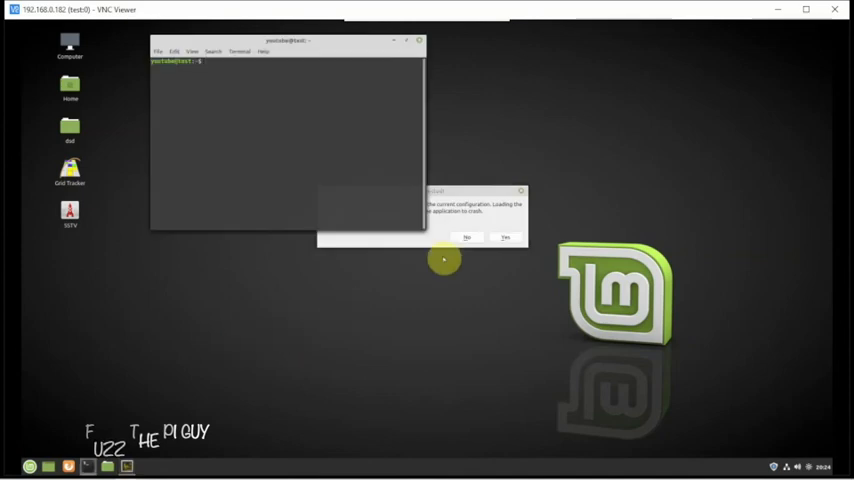
{"action": "left_click", "coordinate": [468, 238]}
{"action": "type", "text": "g"}
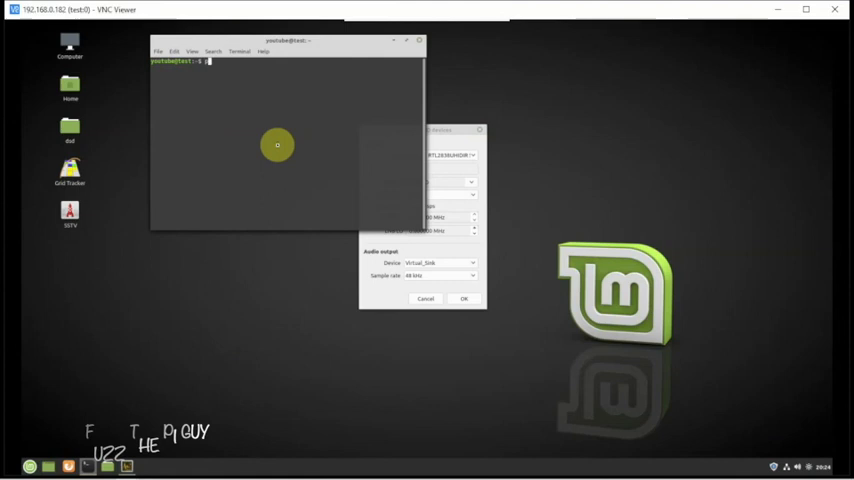
{"action": "type", "text": "pavucontrol"}
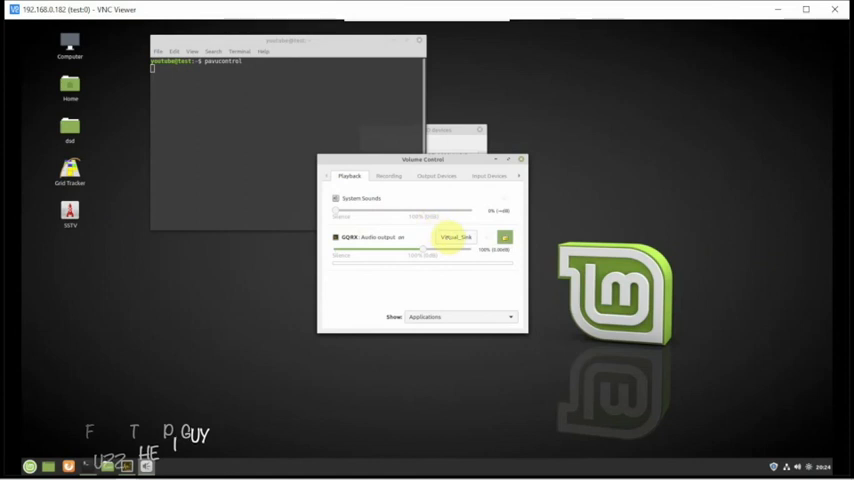
Check GQRX's stream plays to Virtual_Sink, then cancel GQRX's device settings
{"action": "left_click", "coordinate": [456, 236]}
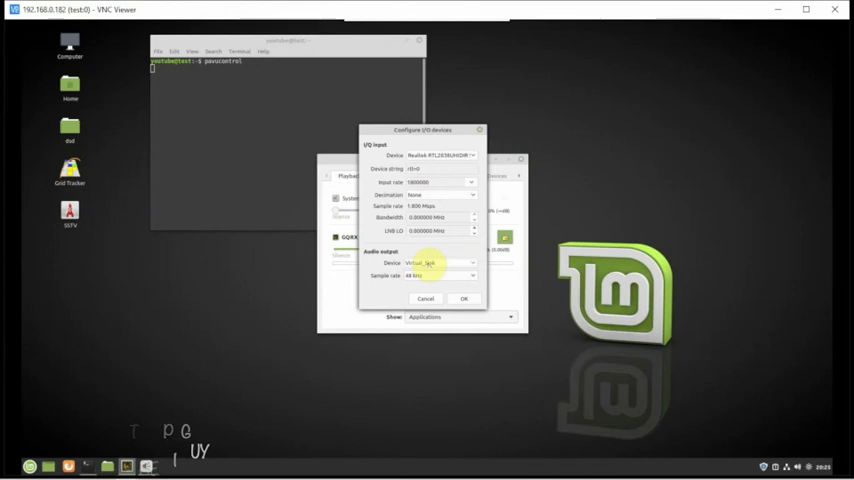
{"action": "left_click", "coordinate": [438, 264]}
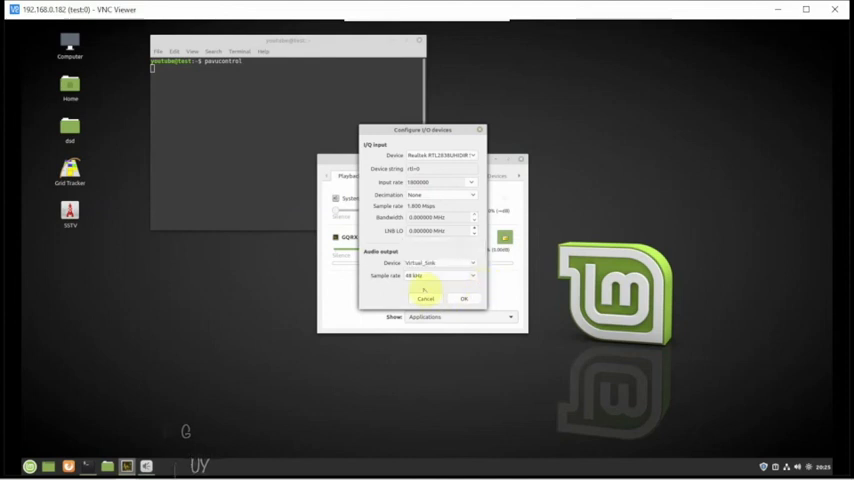
{"action": "left_click", "coordinate": [424, 298]}
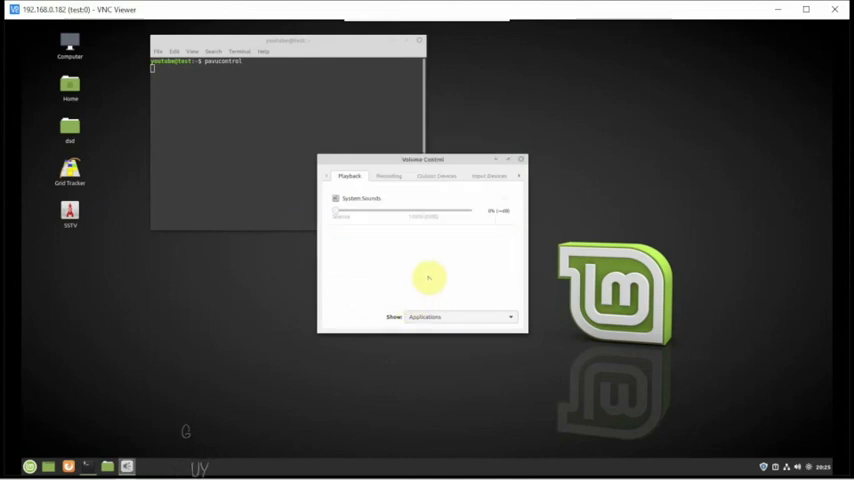